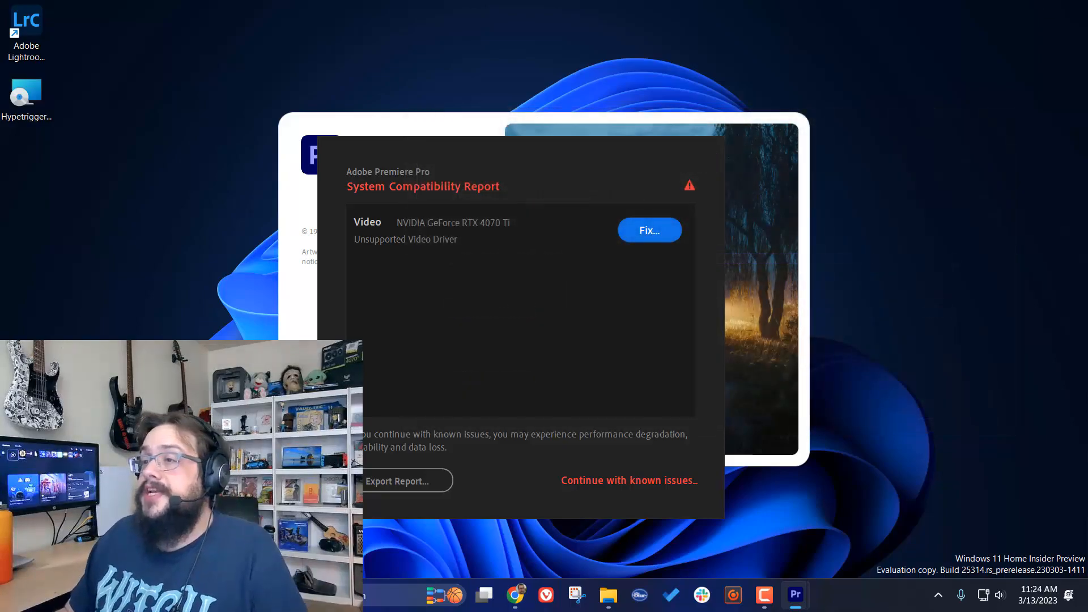
mouse_move(622, 405)
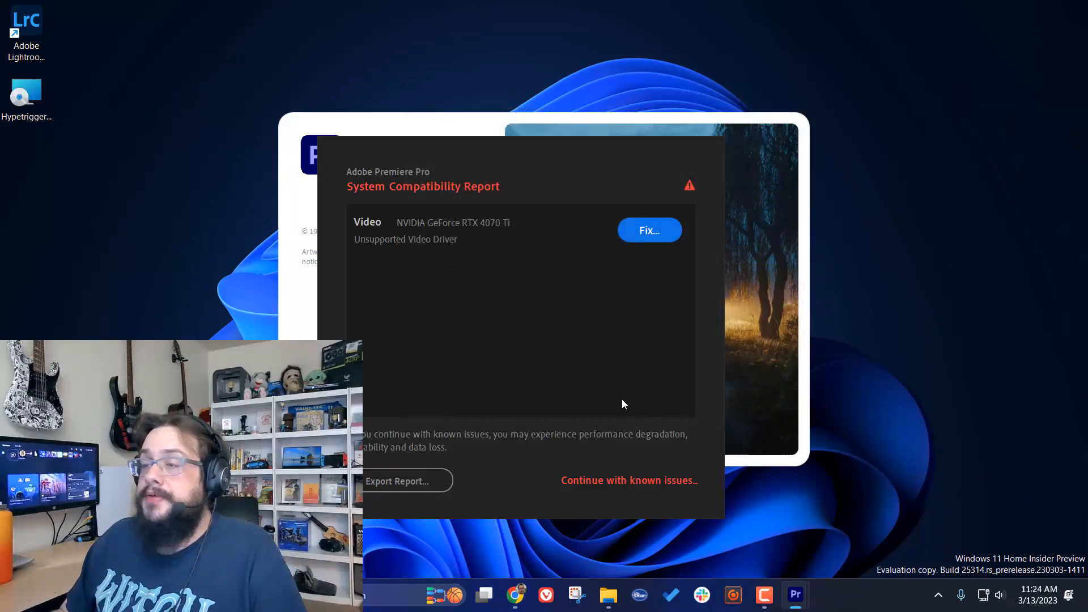
mouse_move(514, 245)
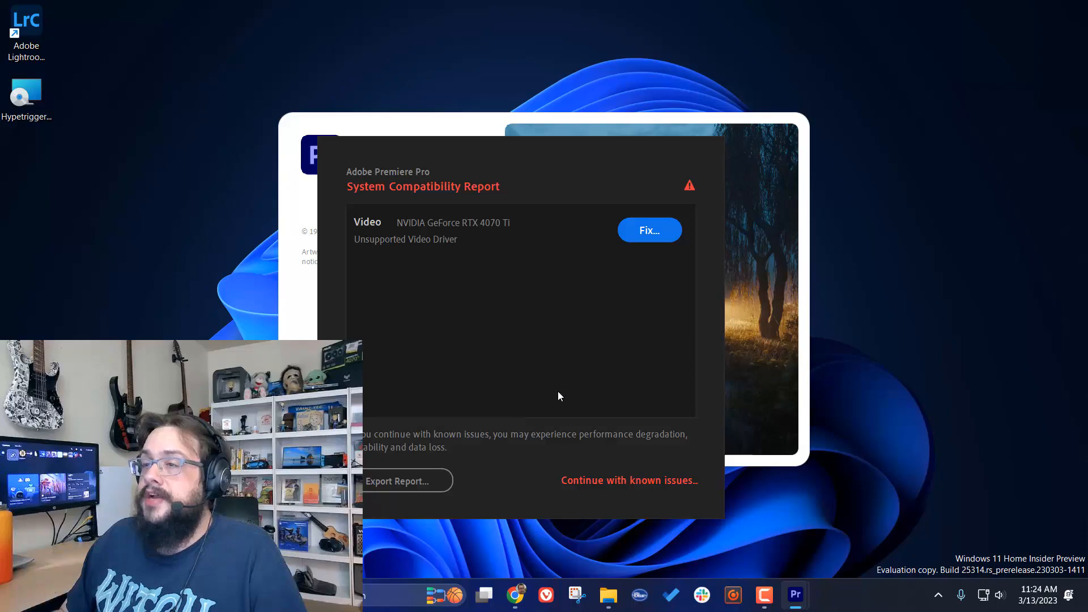
mouse_move(446, 259)
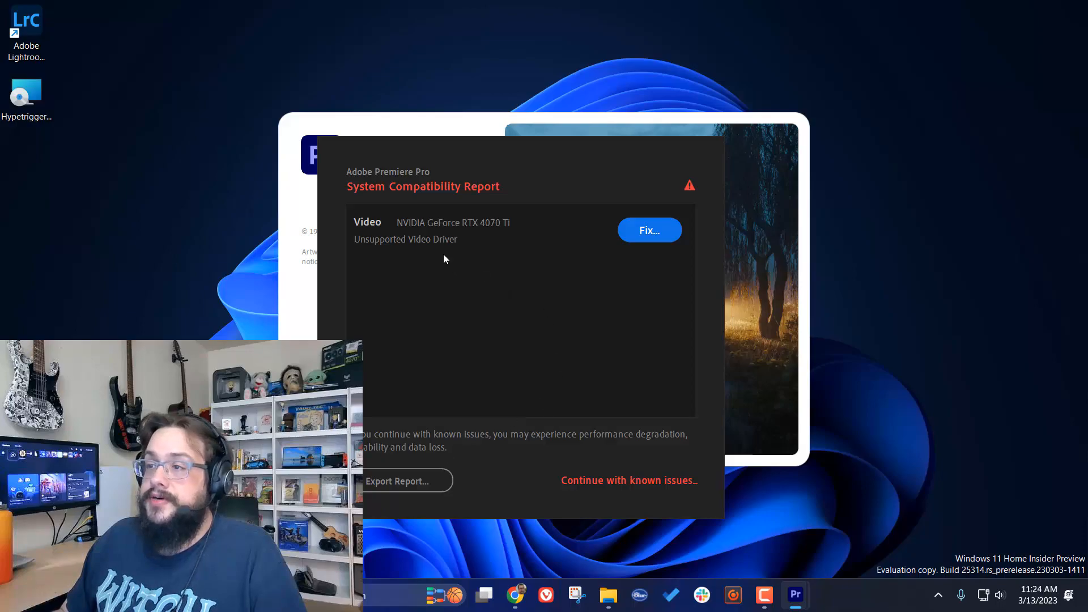
mouse_move(441, 257)
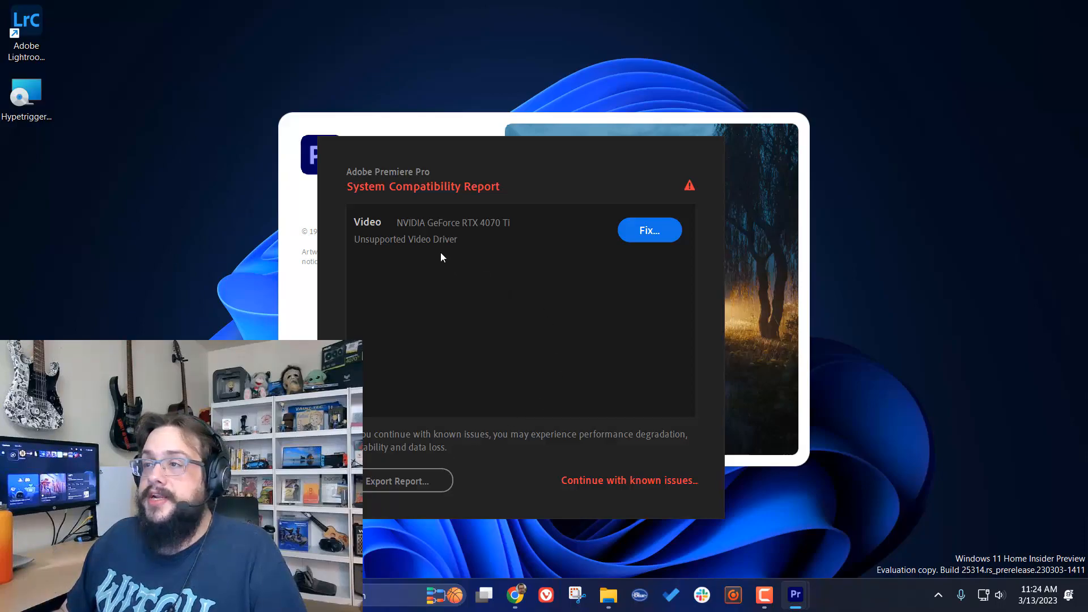
mouse_move(648, 230)
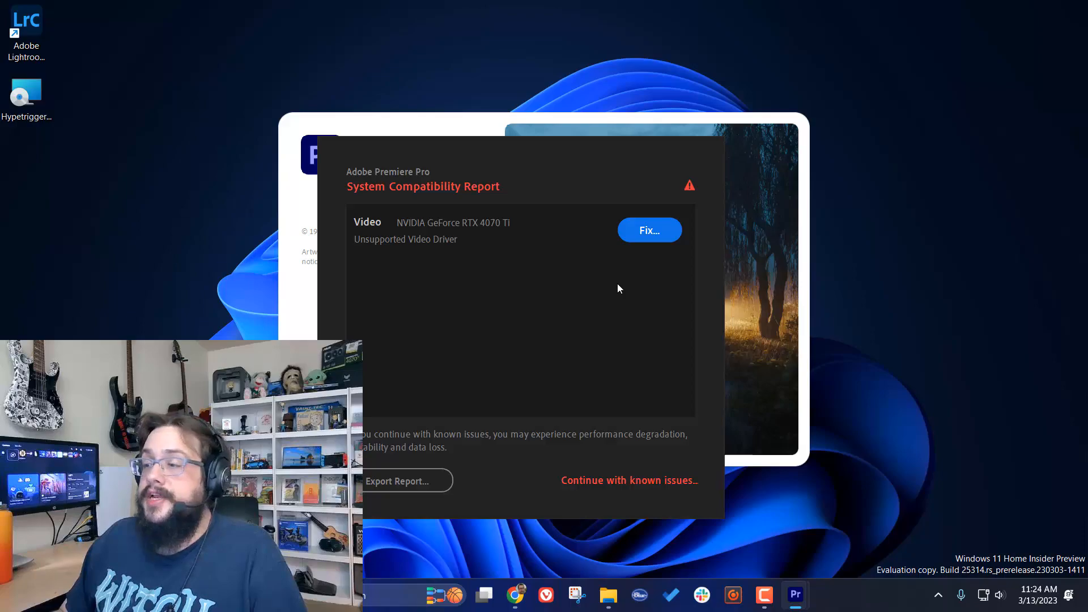
mouse_move(614, 488)
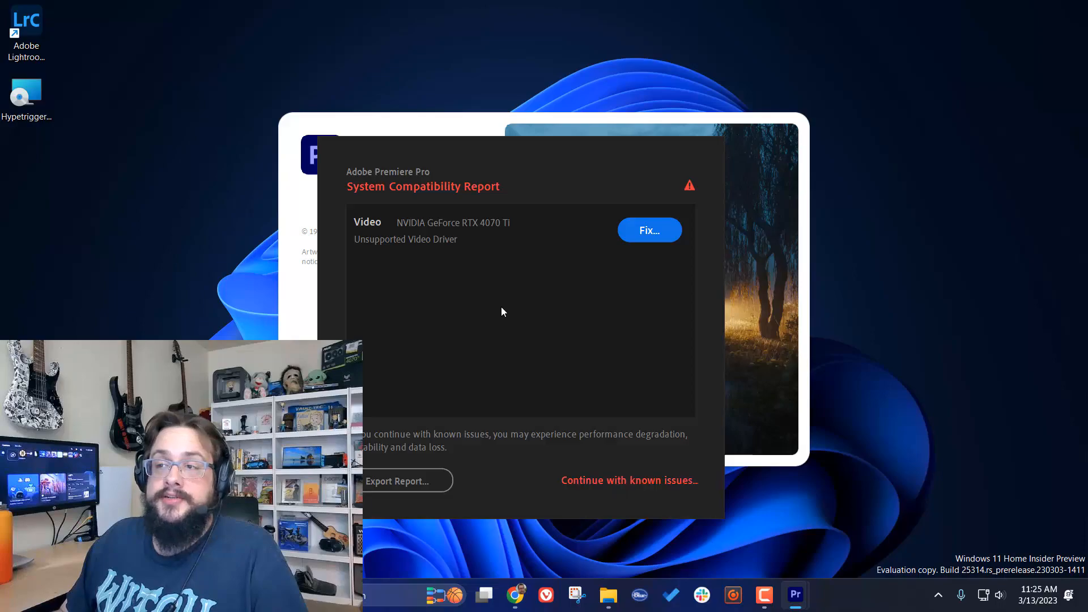
mouse_move(469, 282)
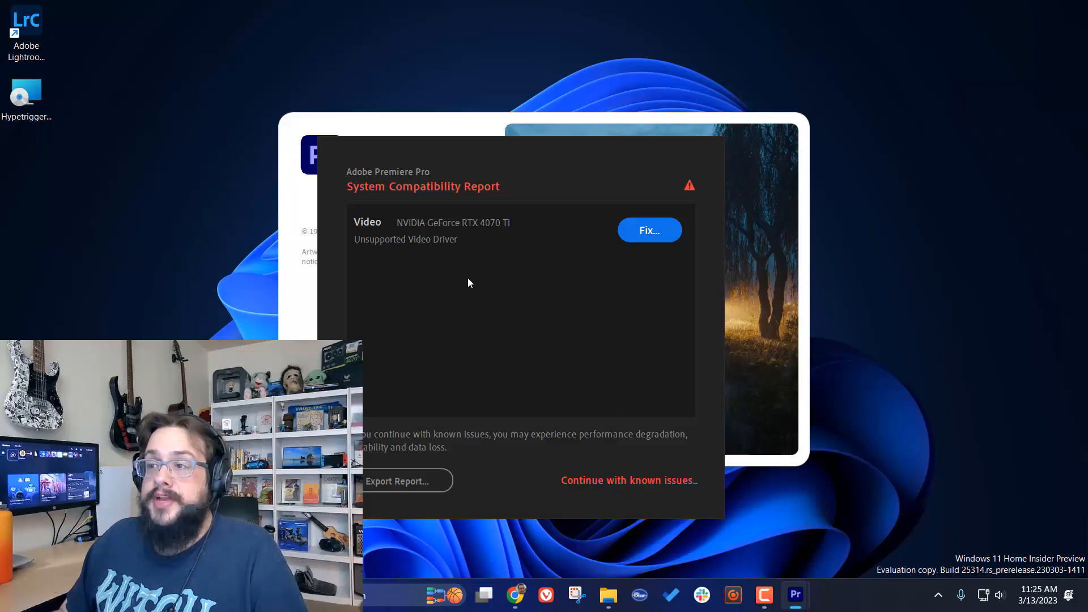
mouse_move(548, 272)
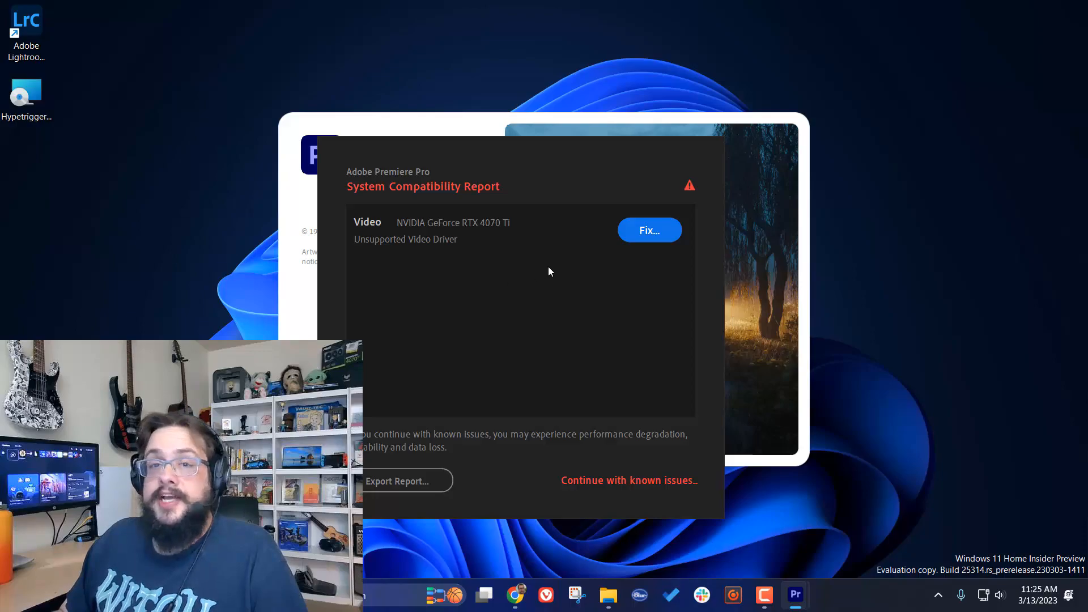
mouse_move(531, 314)
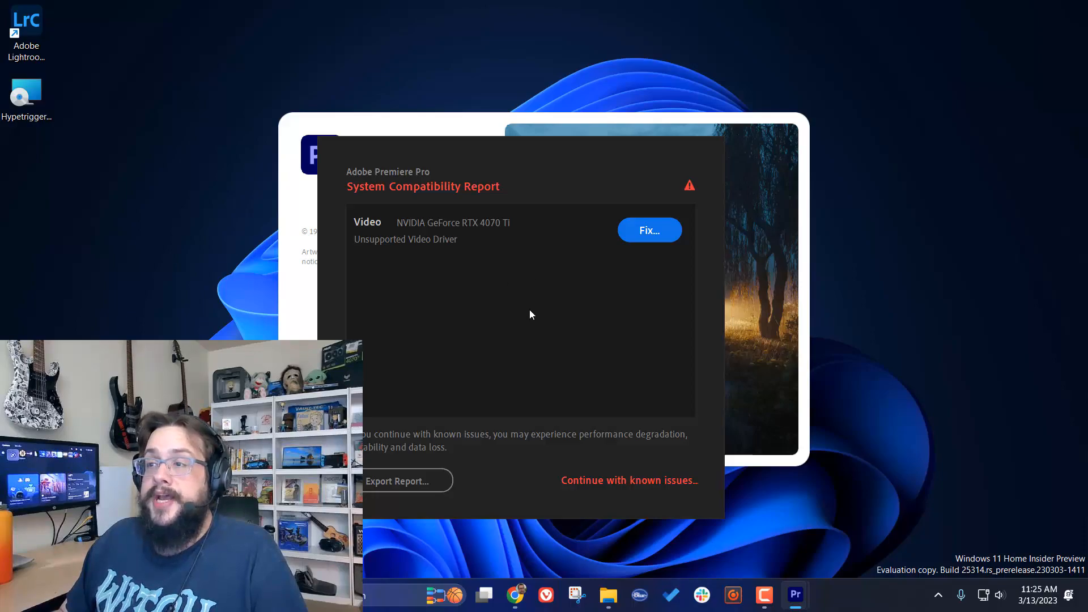
mouse_move(526, 304)
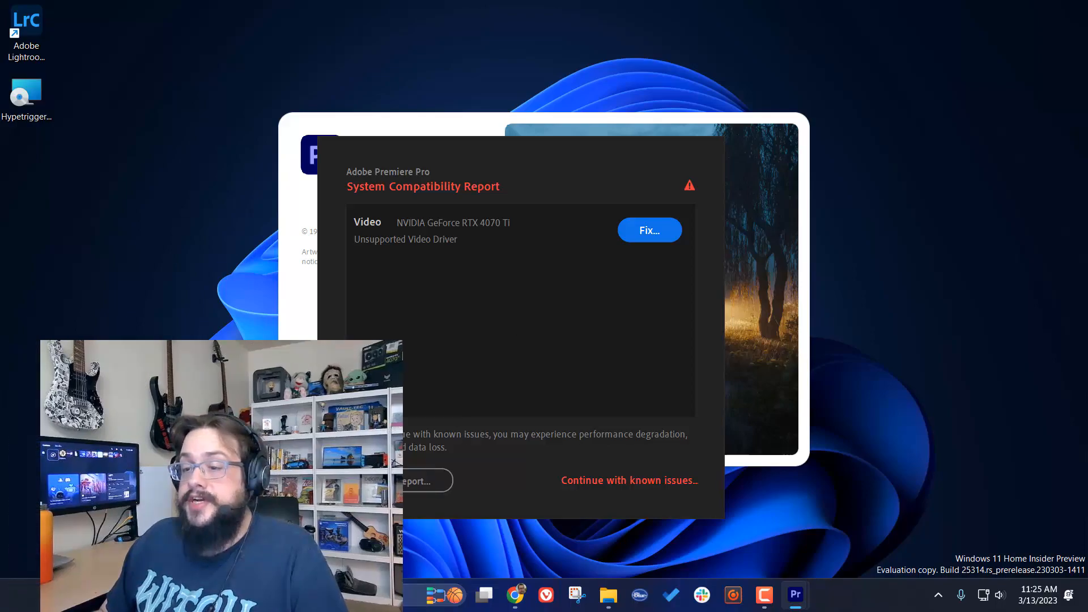
Check the RTX 4070 Ti's driver version 31.0.15.3118 (2/24/2023) and its greyed-out Roll Back option.
right_click(292, 595)
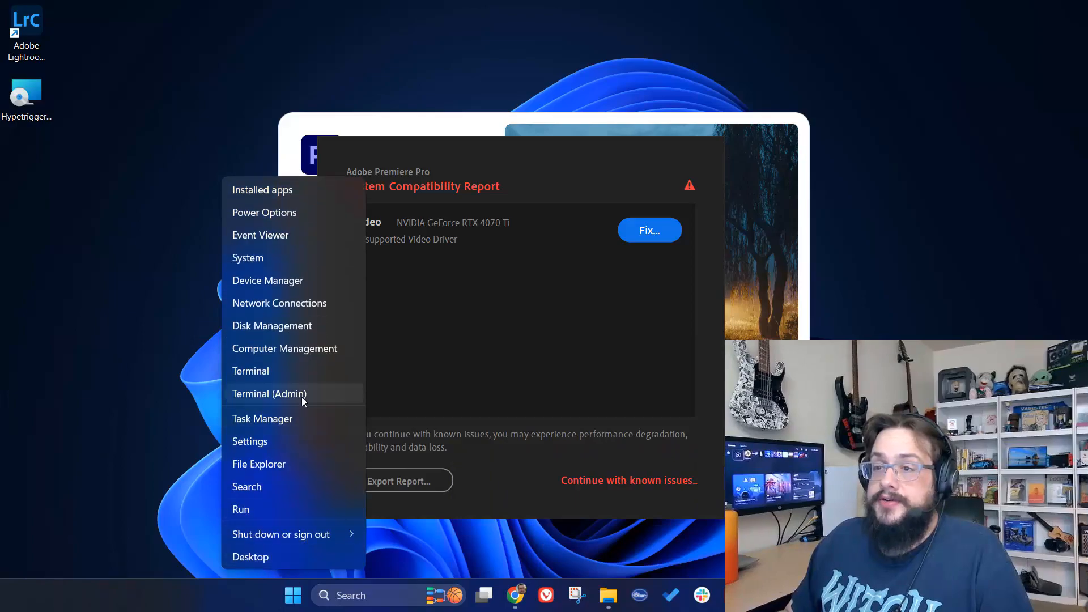
click(267, 280)
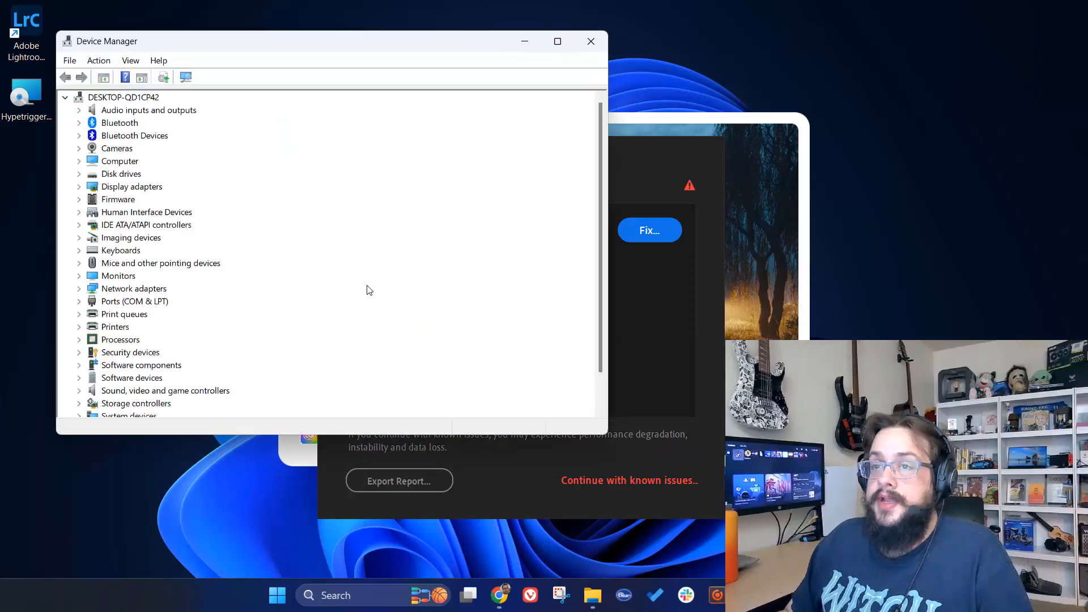
click(78, 185)
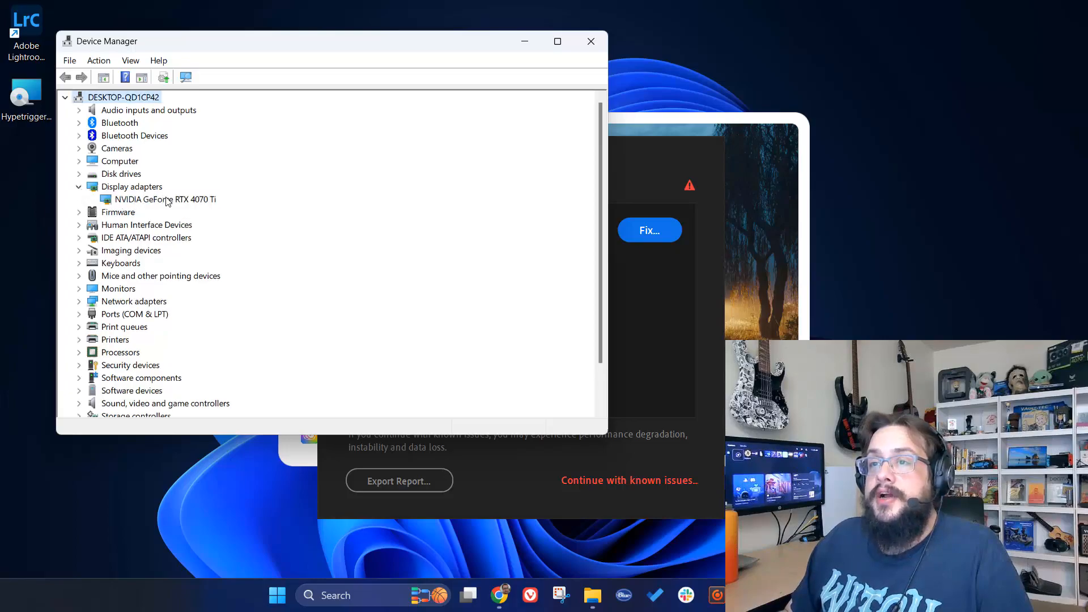
double_click(165, 199)
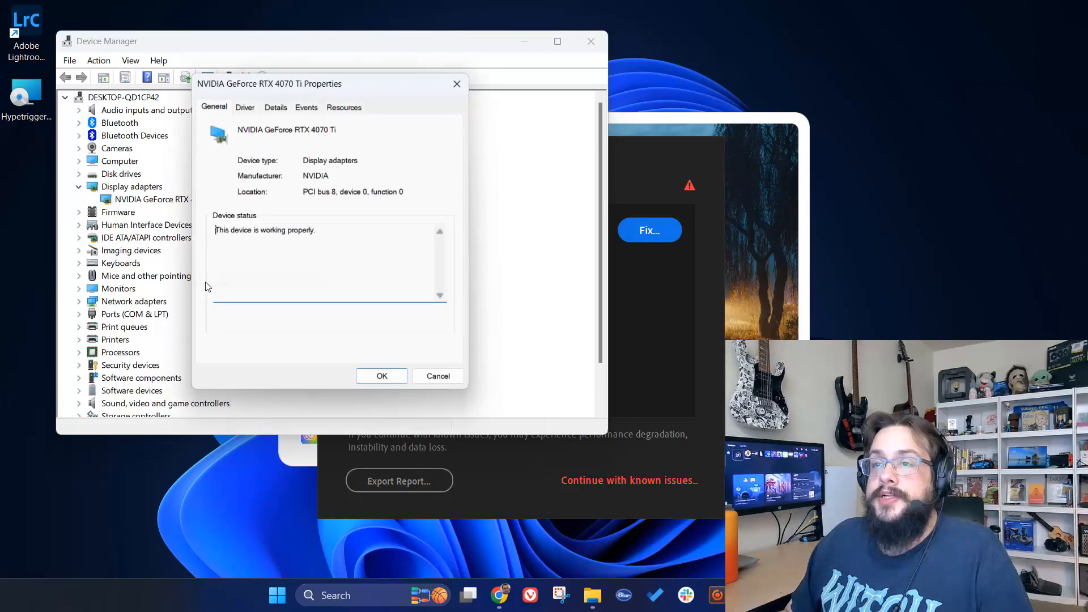
click(244, 106)
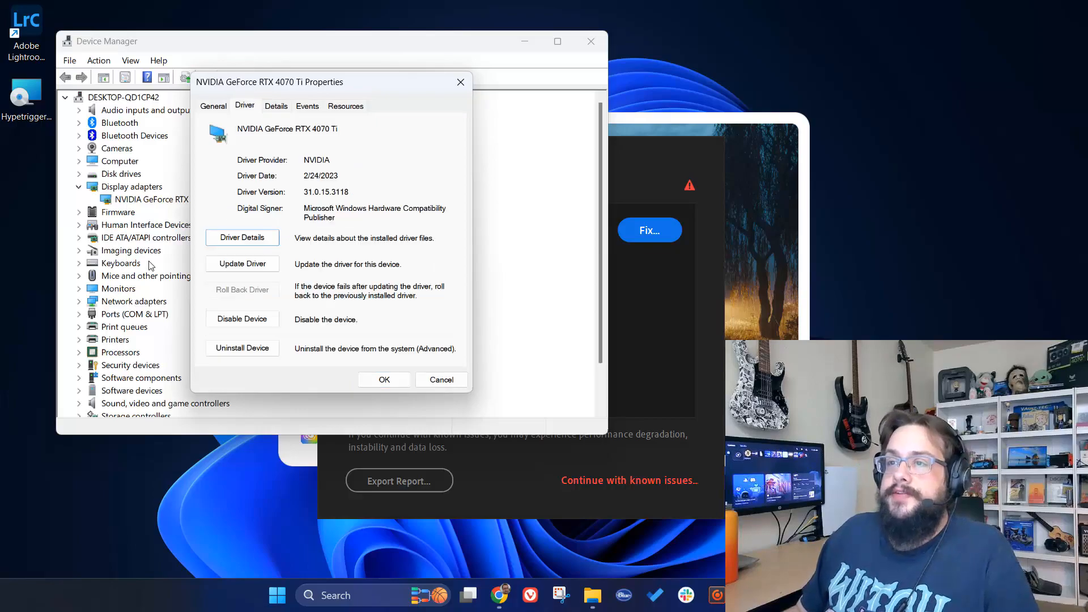
mouse_move(278, 298)
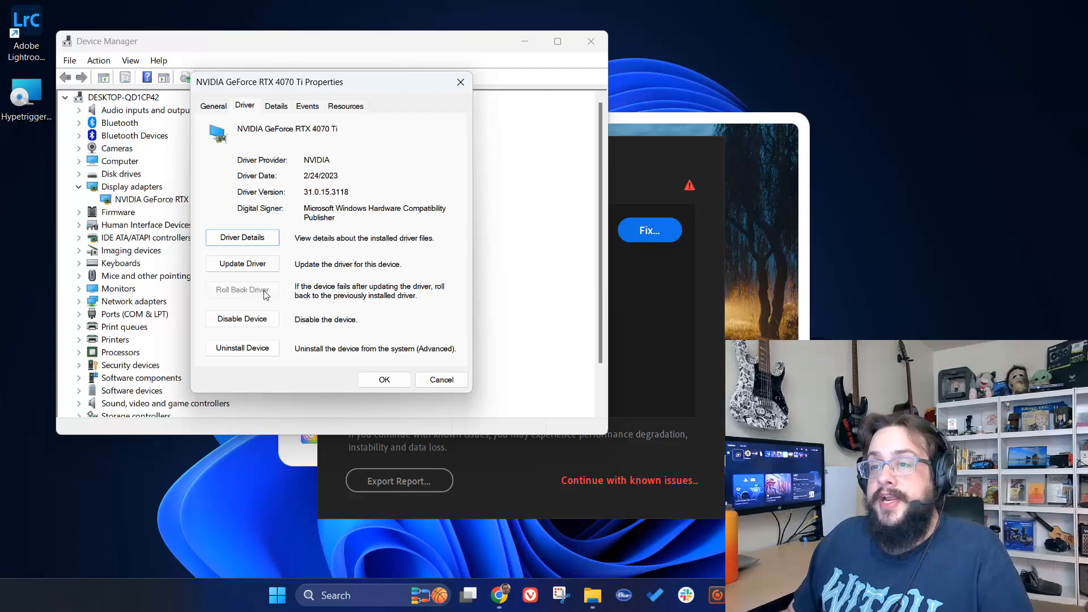
mouse_move(266, 295)
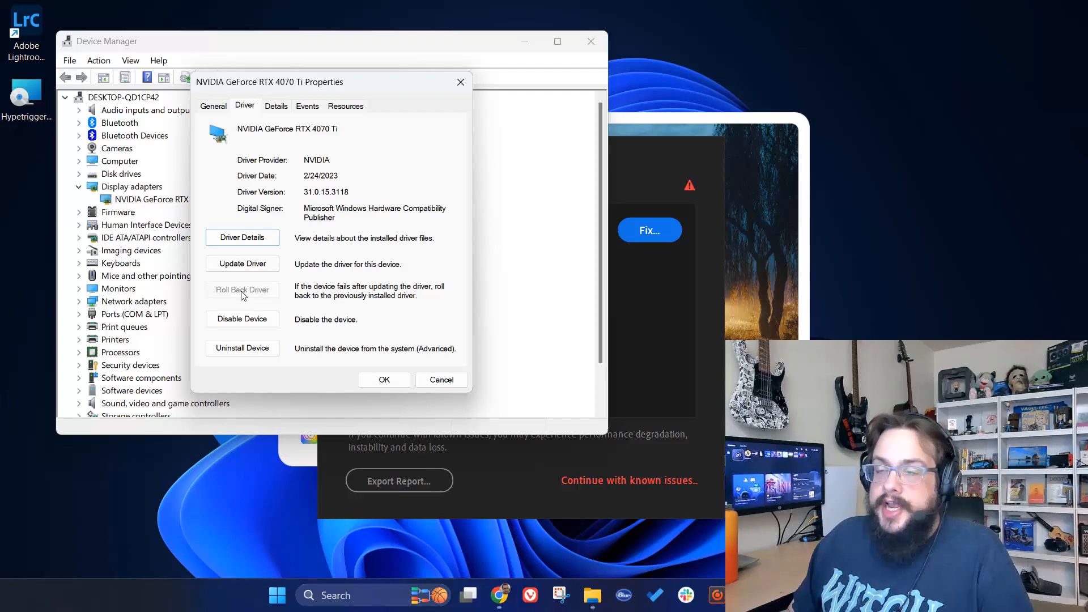
mouse_move(263, 284)
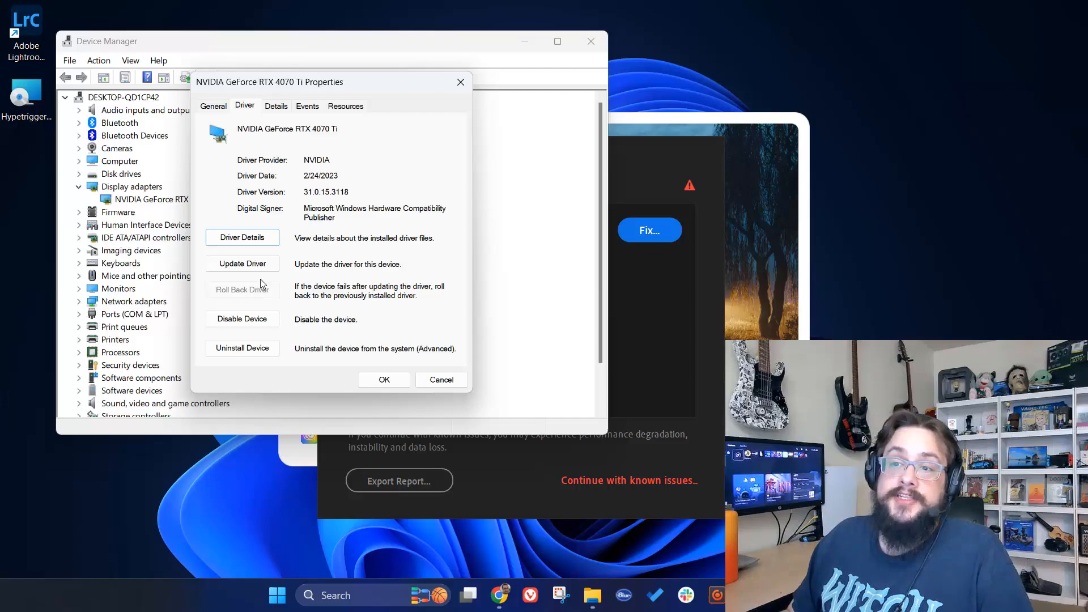
mouse_move(243, 294)
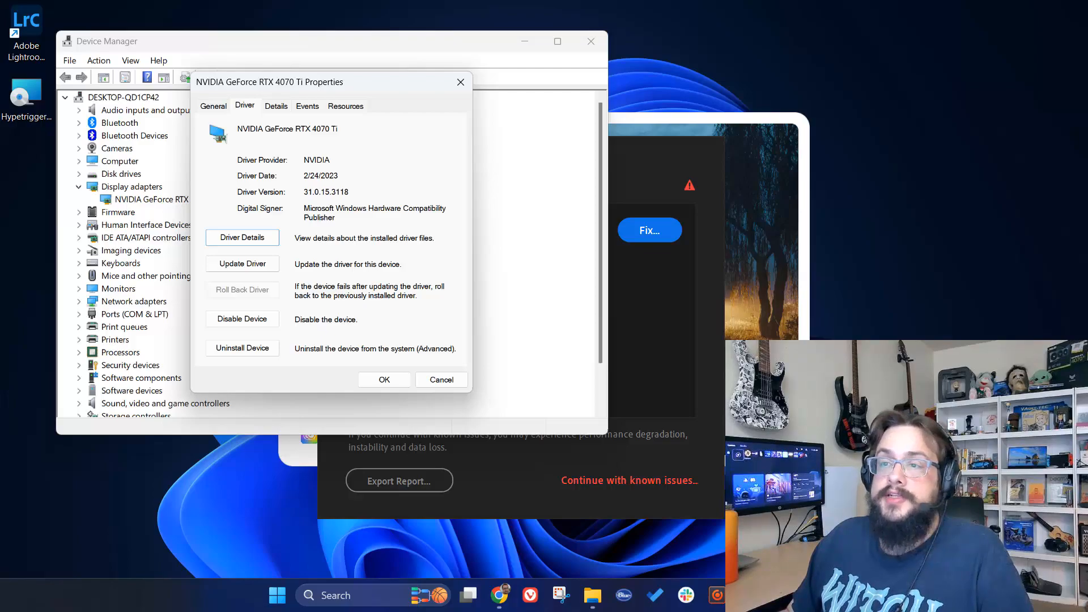
click(384, 380)
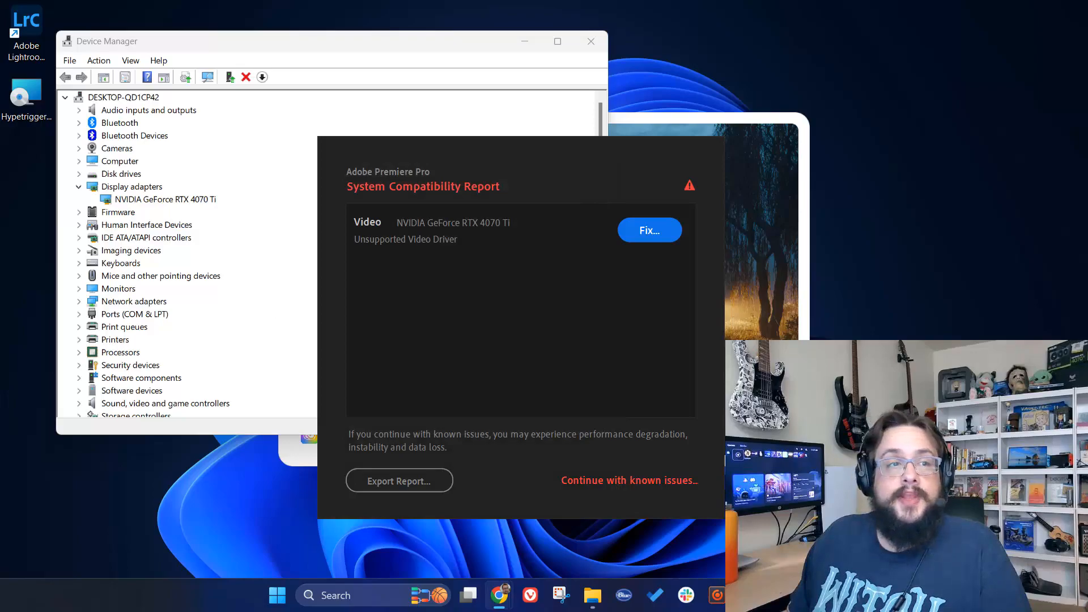
Read Adobe's crash workaround recommending reverting to NVIDIA driver version 528.49.
click(649, 230)
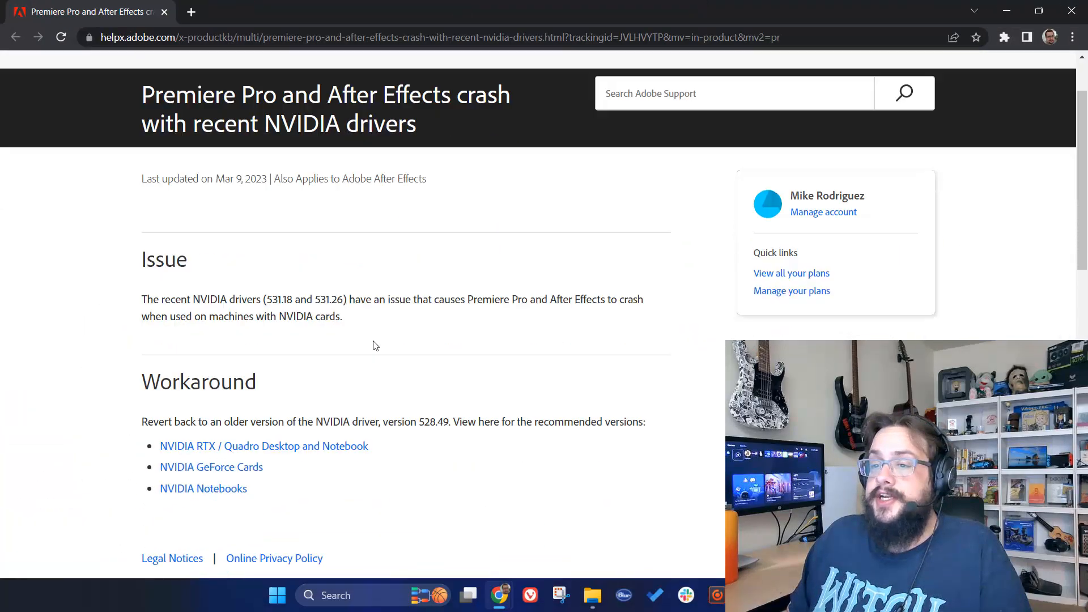
scroll(down, 3)
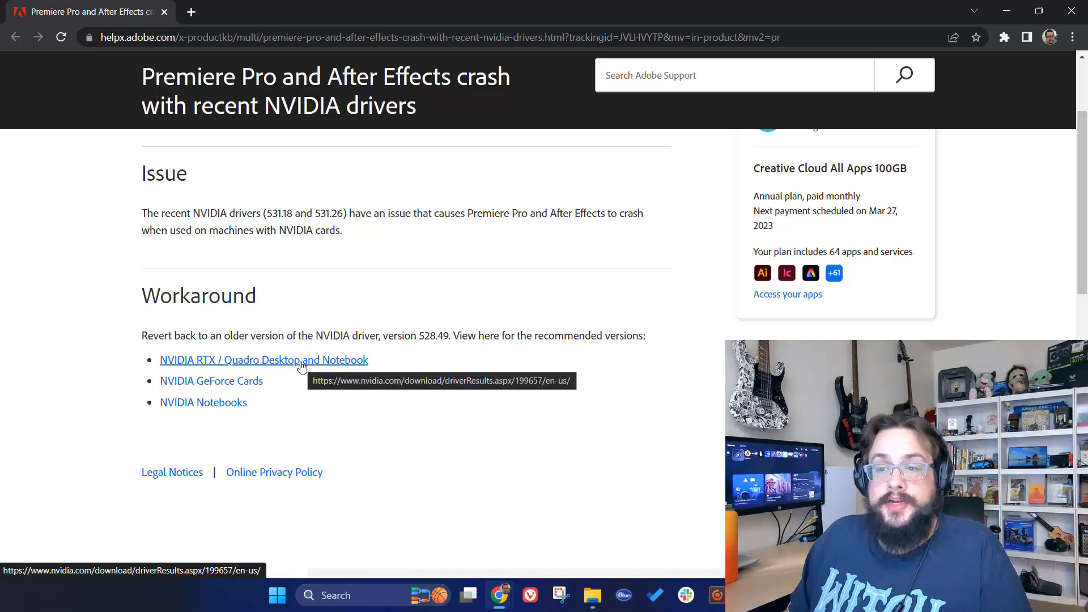
mouse_move(202, 402)
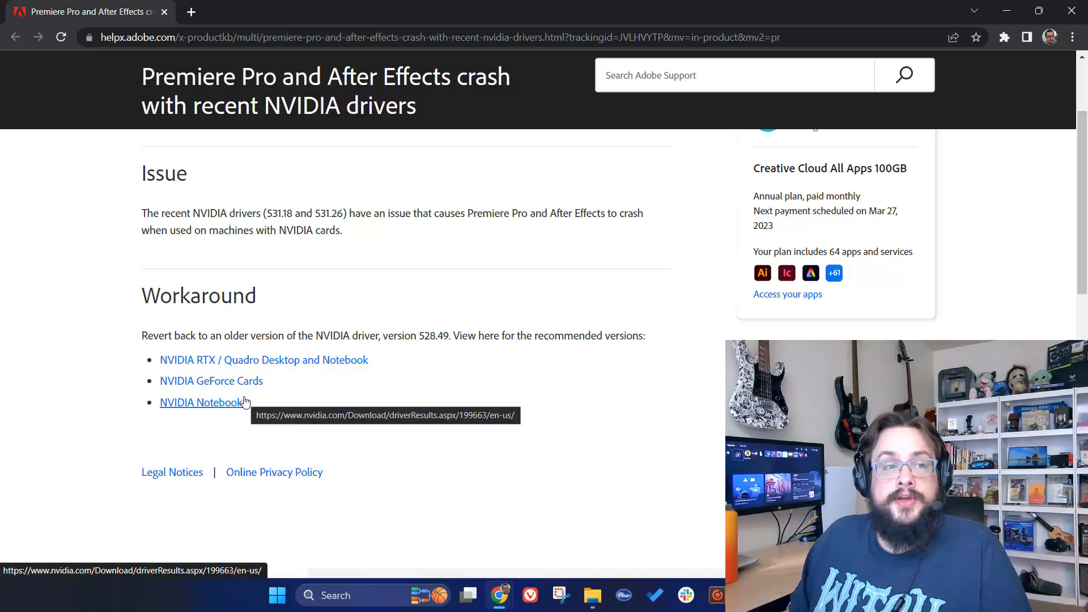
mouse_move(232, 5)
text(nvidi)
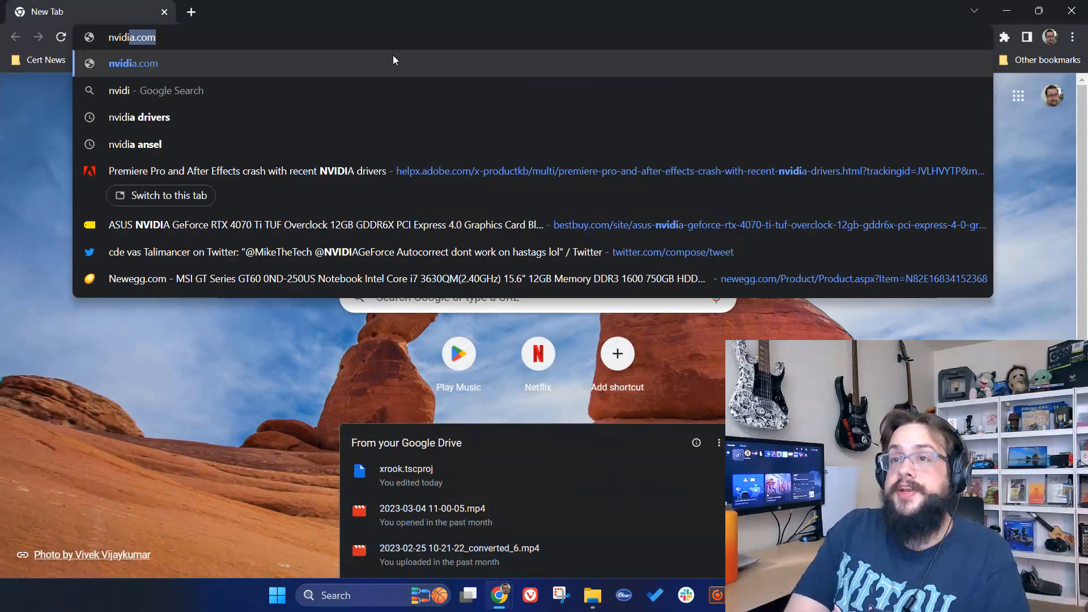
Search Google for 'nvidia drivers' and open NVIDIA's official Driver Downloads page.
click(139, 117)
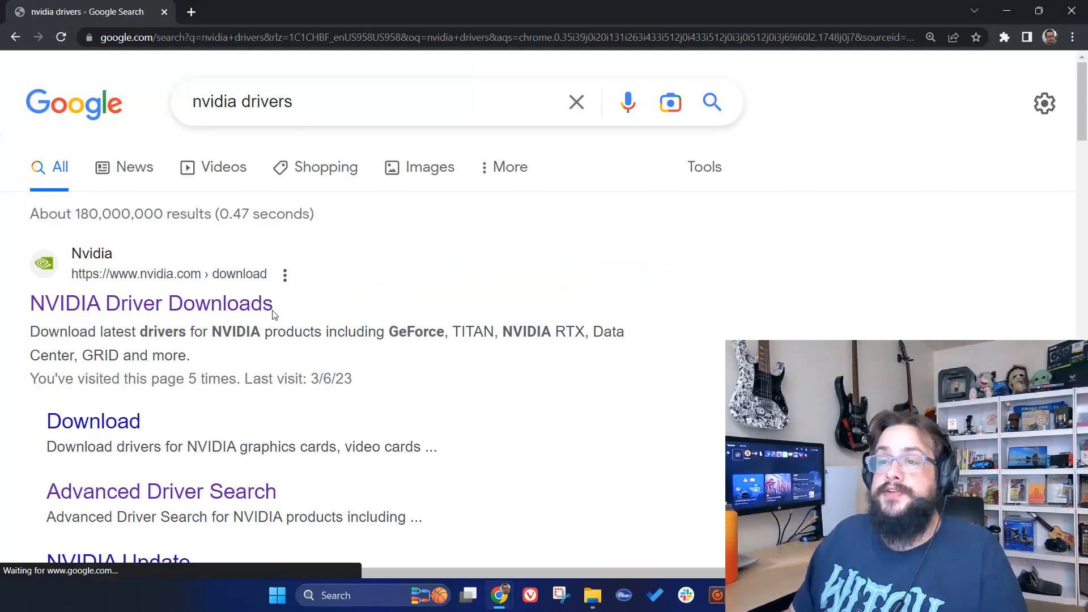
click(150, 304)
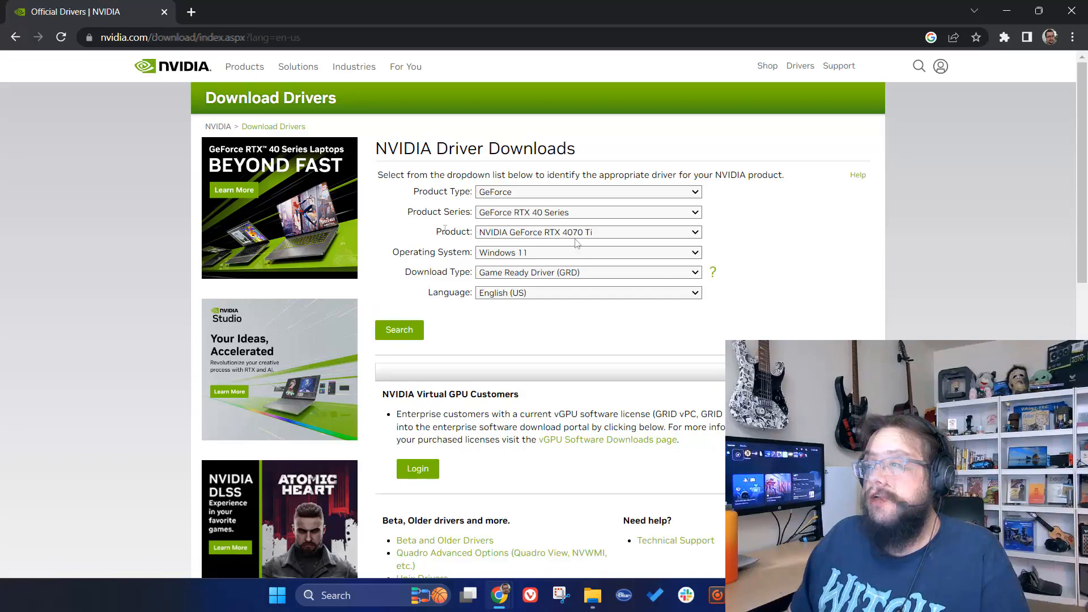
scroll(down, 3)
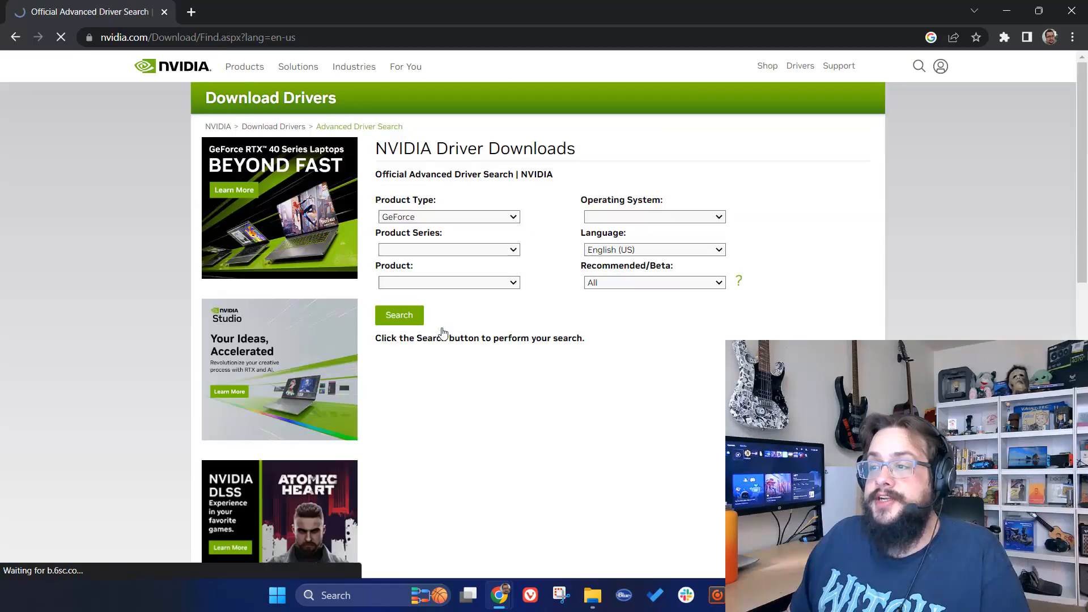
Search drivers for GeForce RTX 40 Series, RTX 4070 Ti, Windows 11, and browse the results.
click(448, 282)
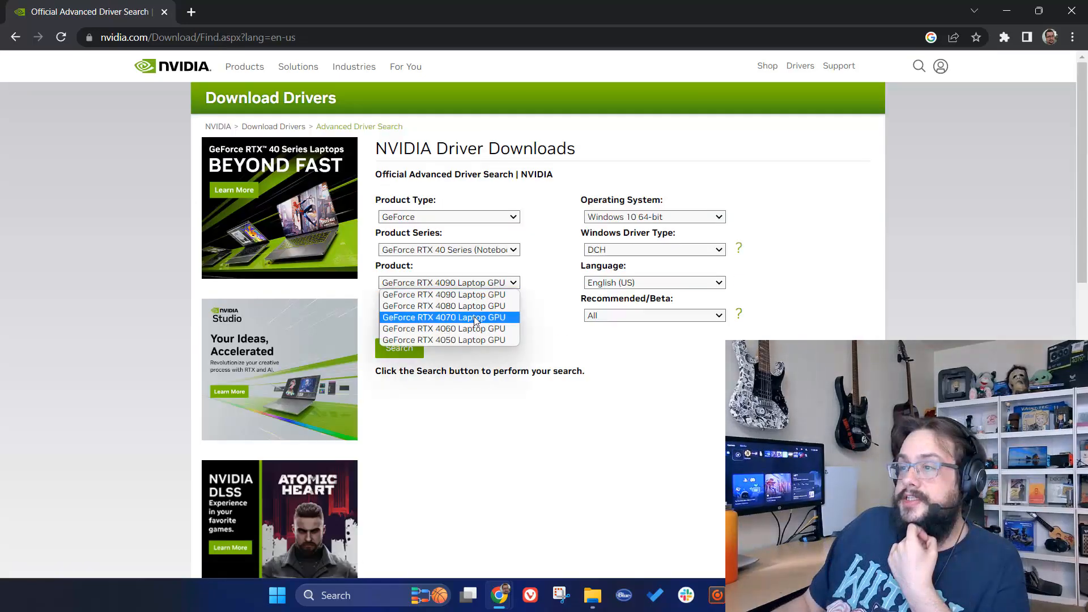
click(448, 250)
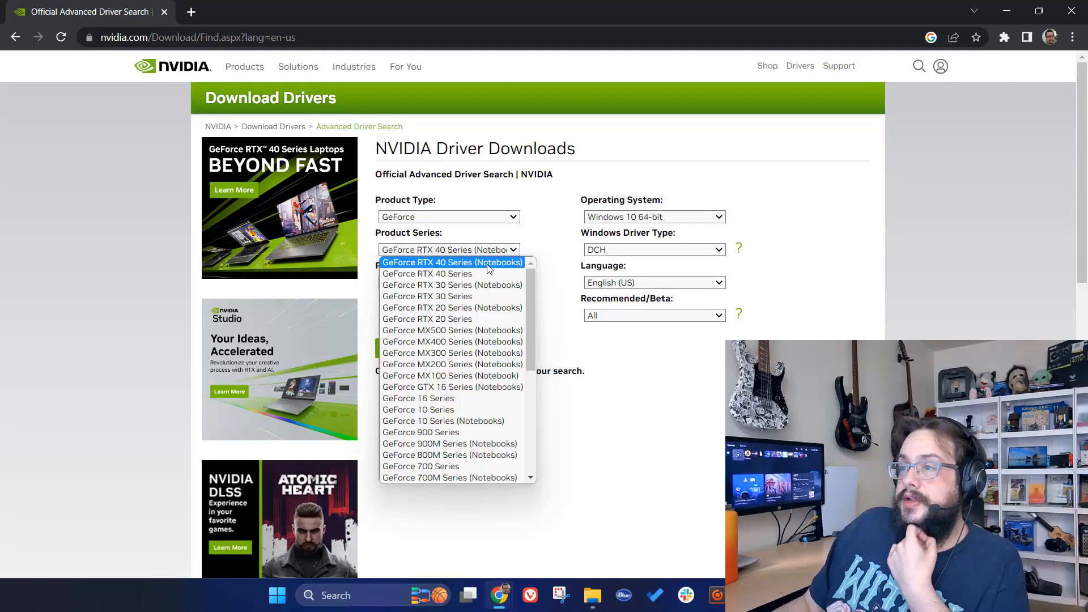
click(427, 273)
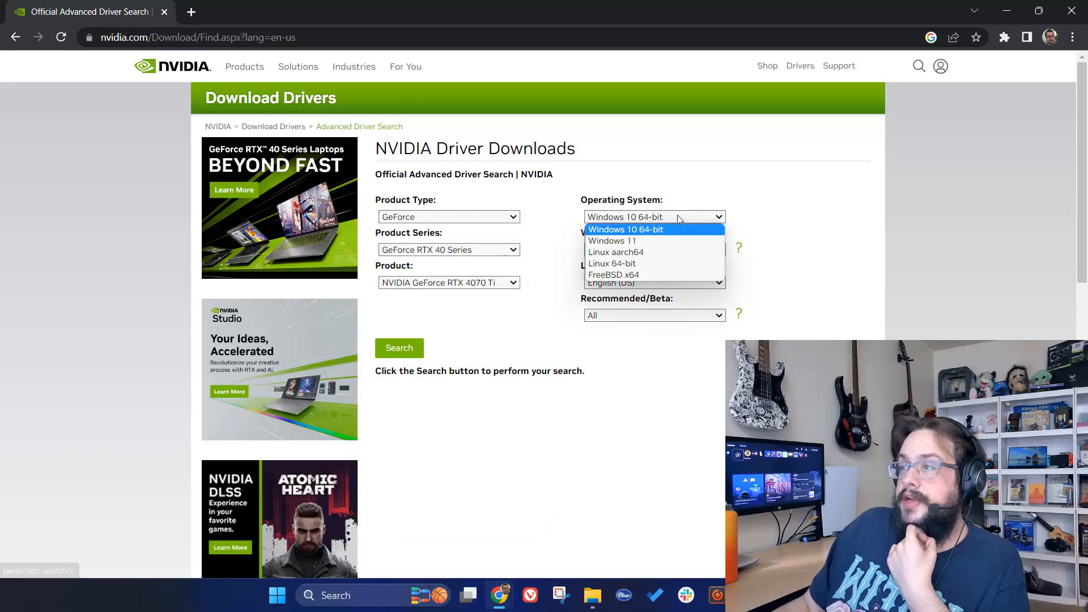
click(612, 241)
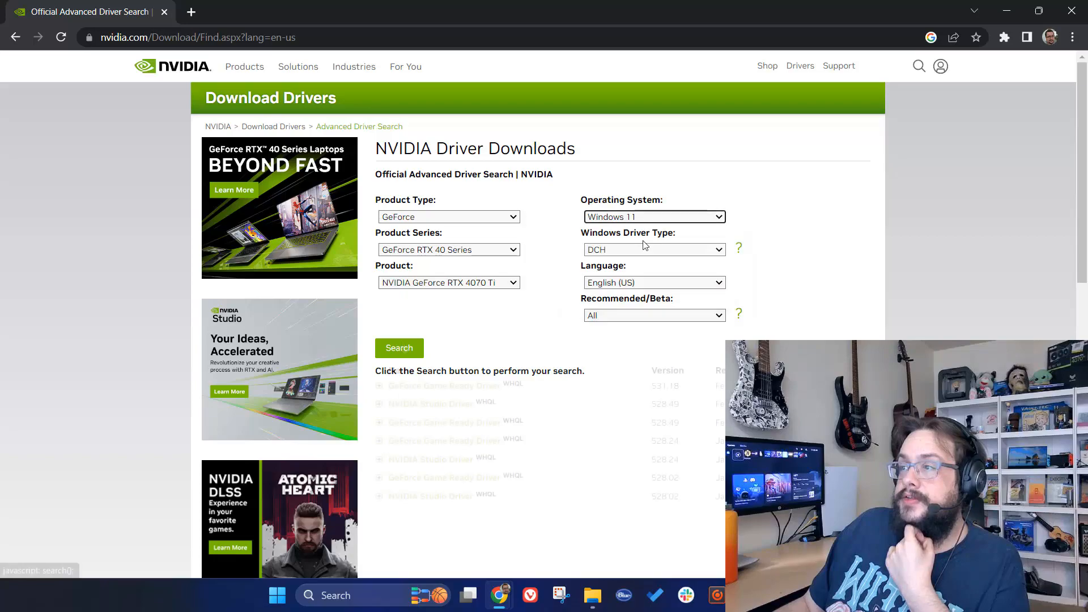
click(399, 347)
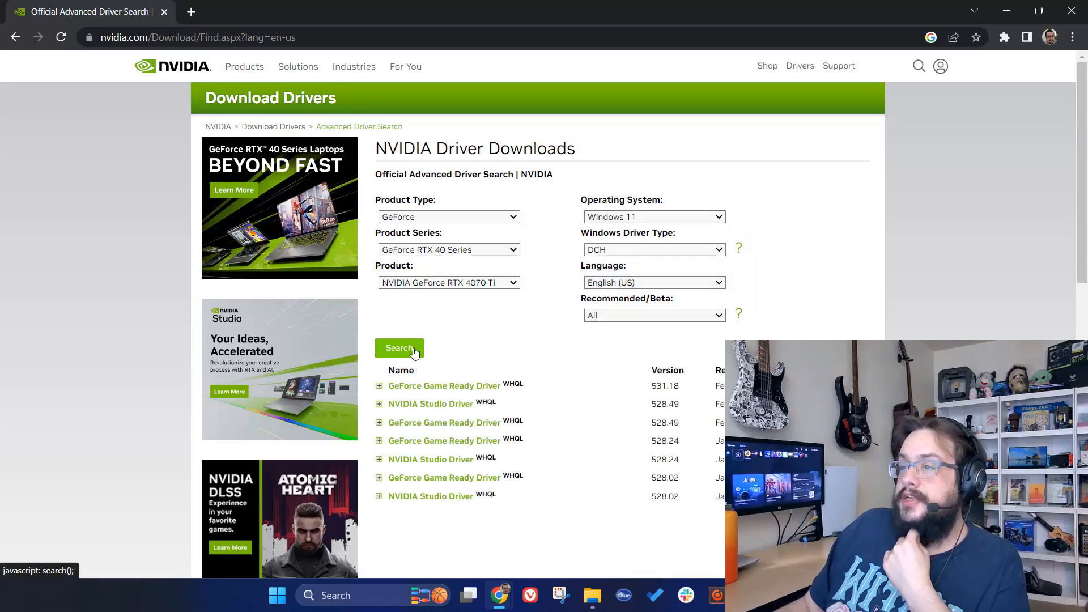
scroll(down, 3)
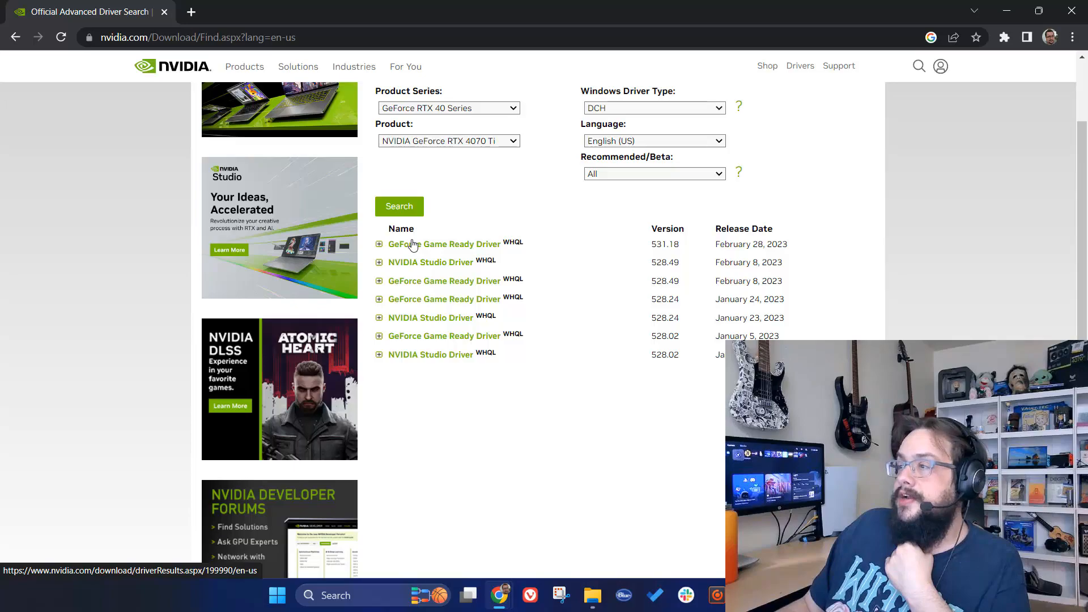
mouse_move(665, 262)
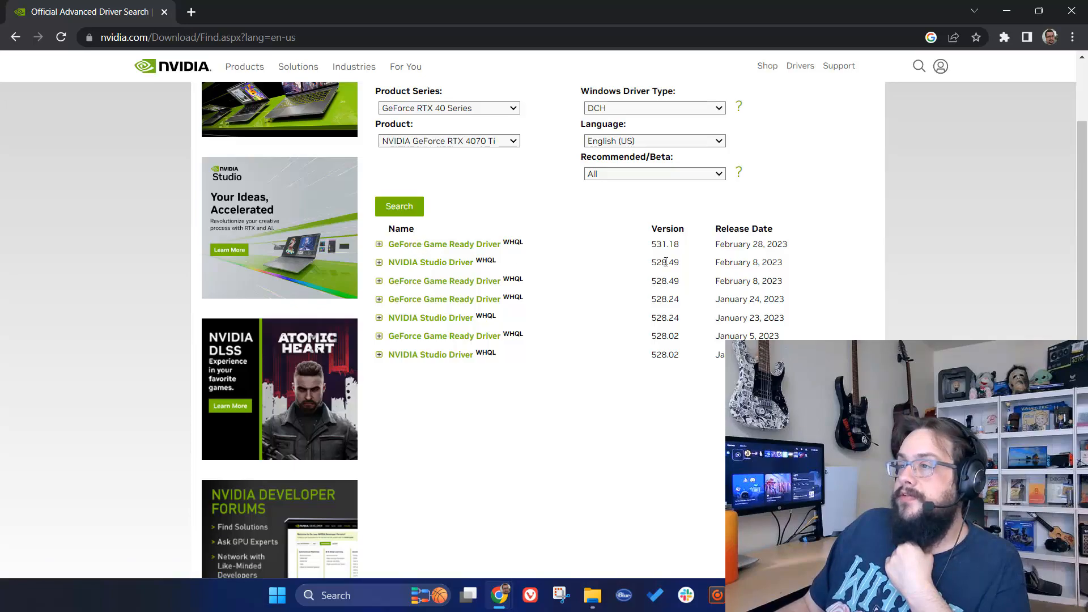
mouse_move(466, 284)
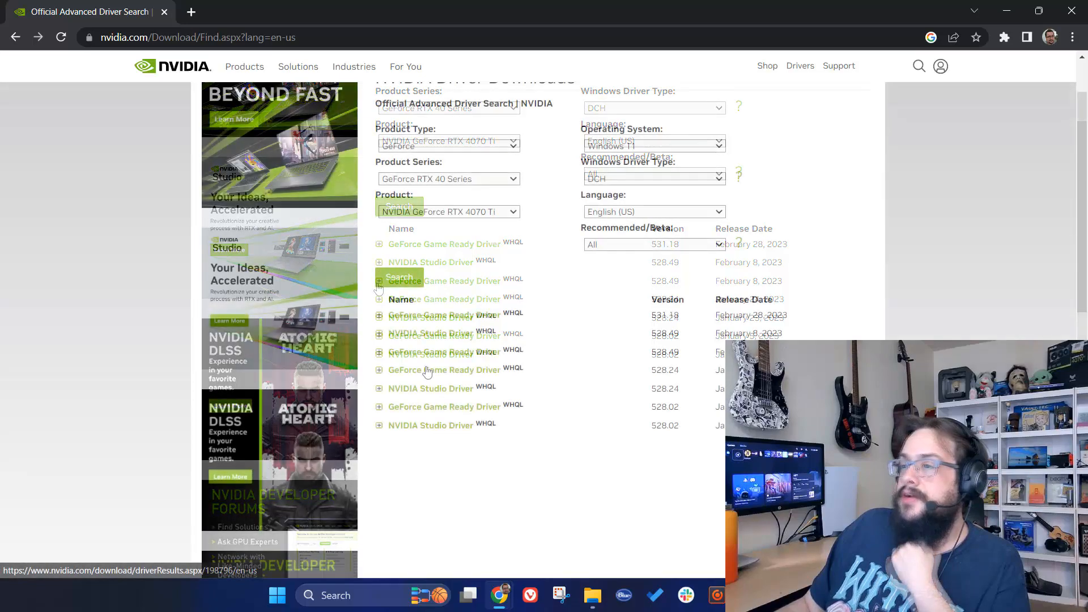
Download the GeForce Game Ready Driver 528.24 package and launch it.
click(445, 369)
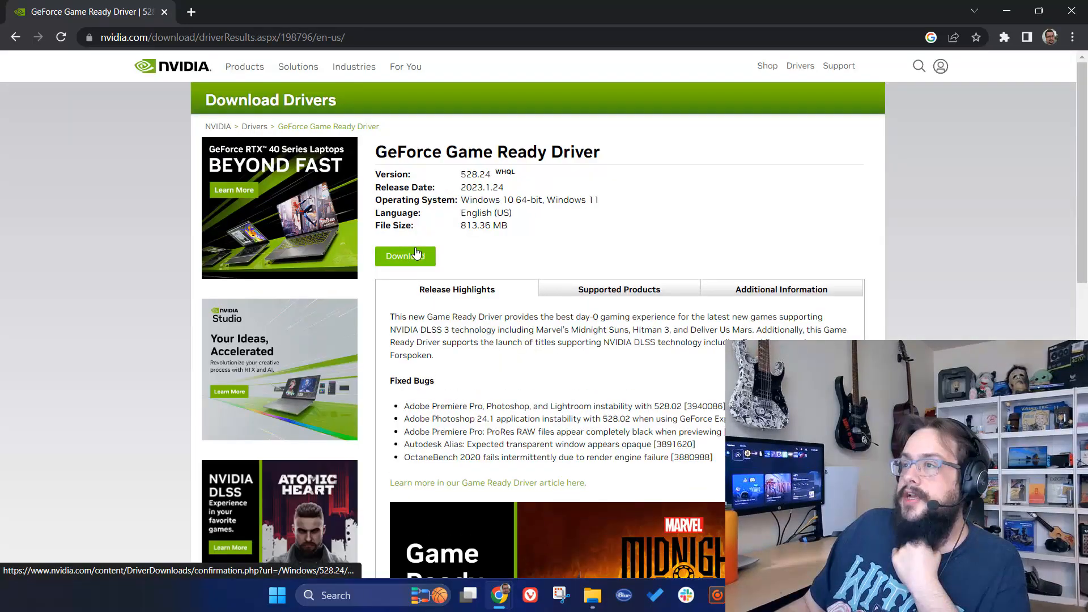
click(404, 257)
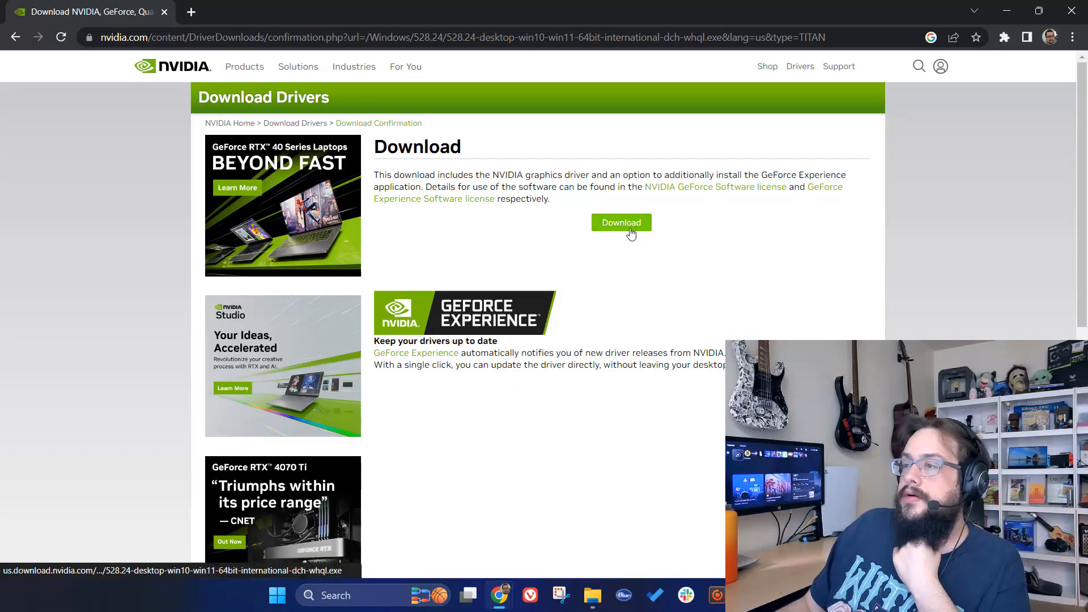
click(621, 222)
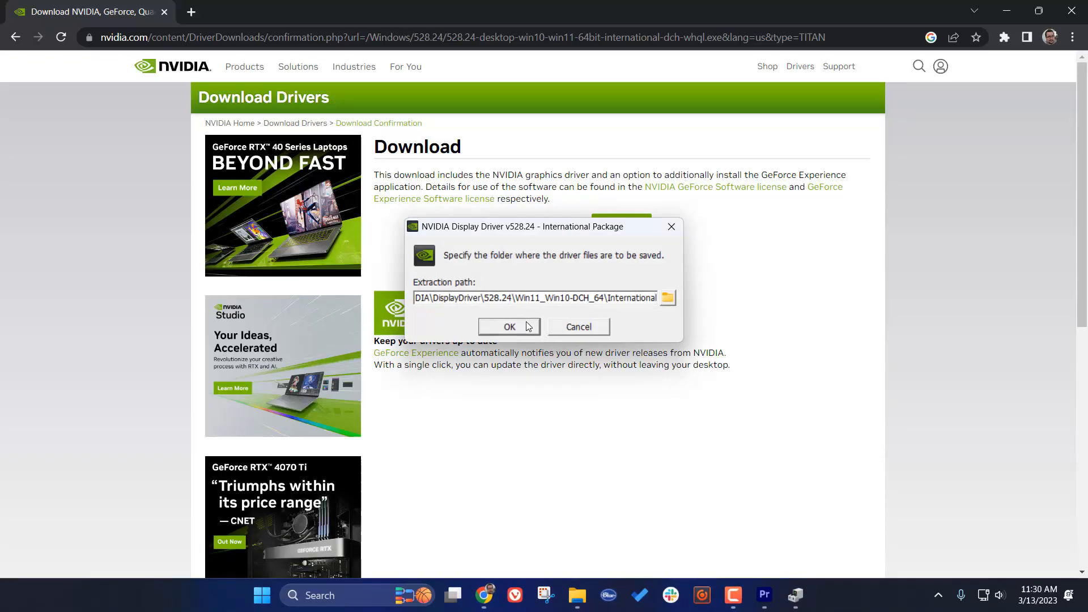
Extract to the default folder, accept the NVIDIA licence, and proceed with Express installation.
click(509, 327)
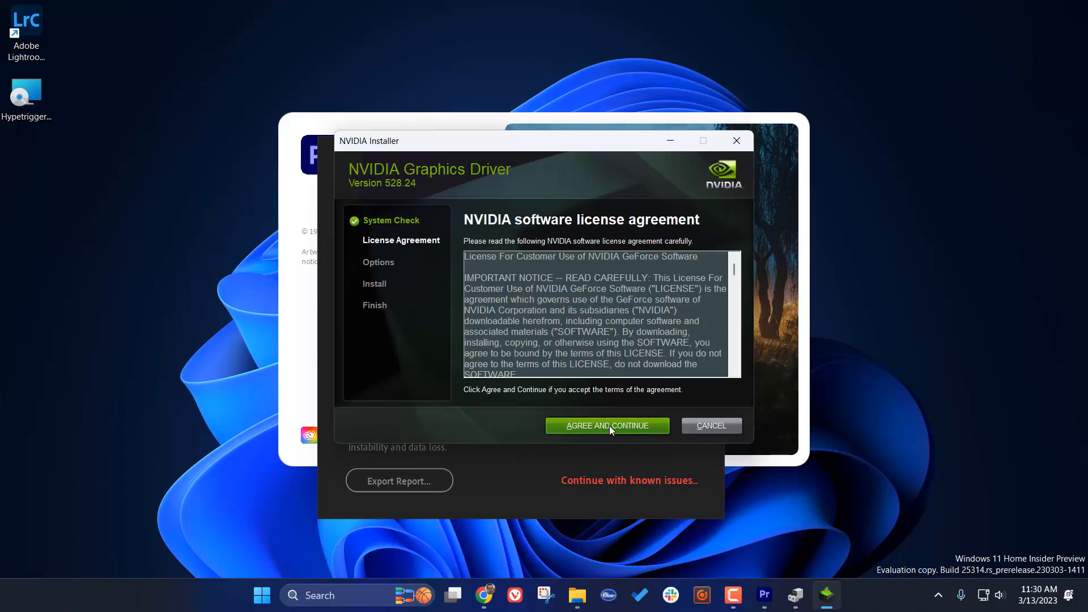
click(607, 426)
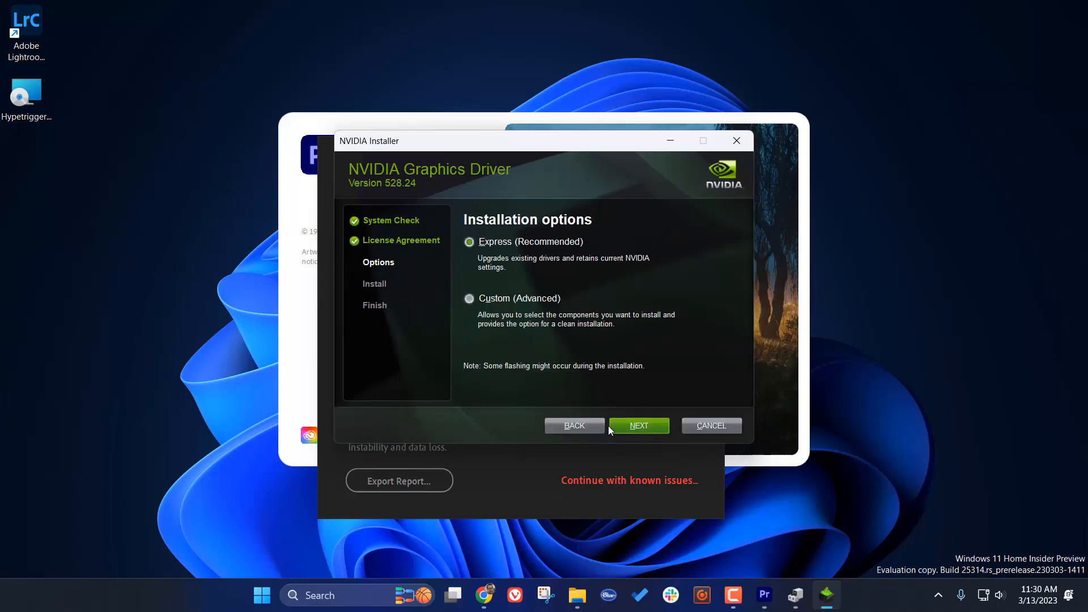
click(638, 425)
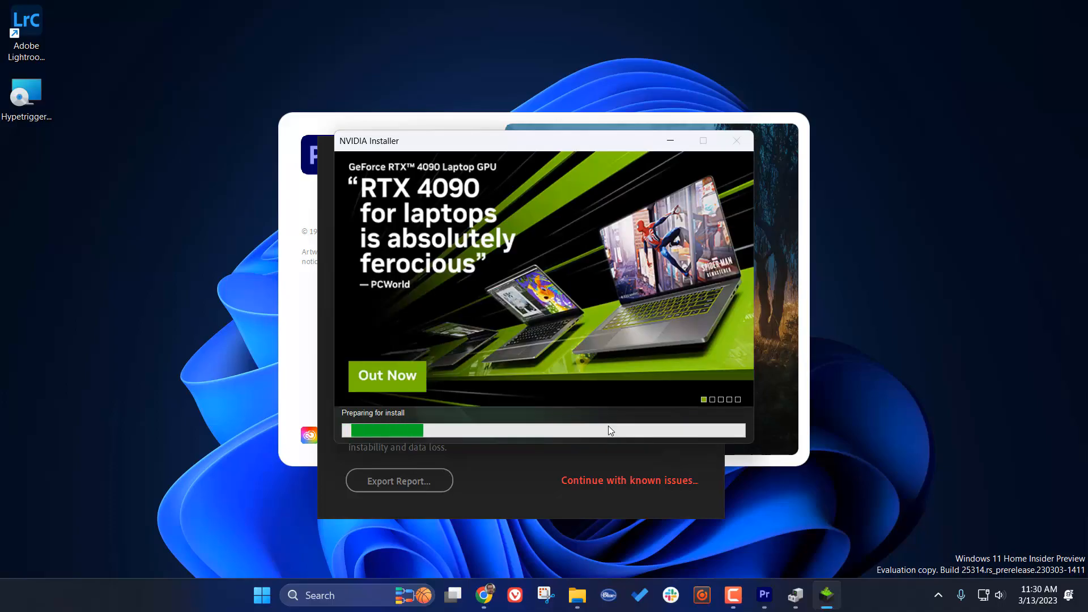